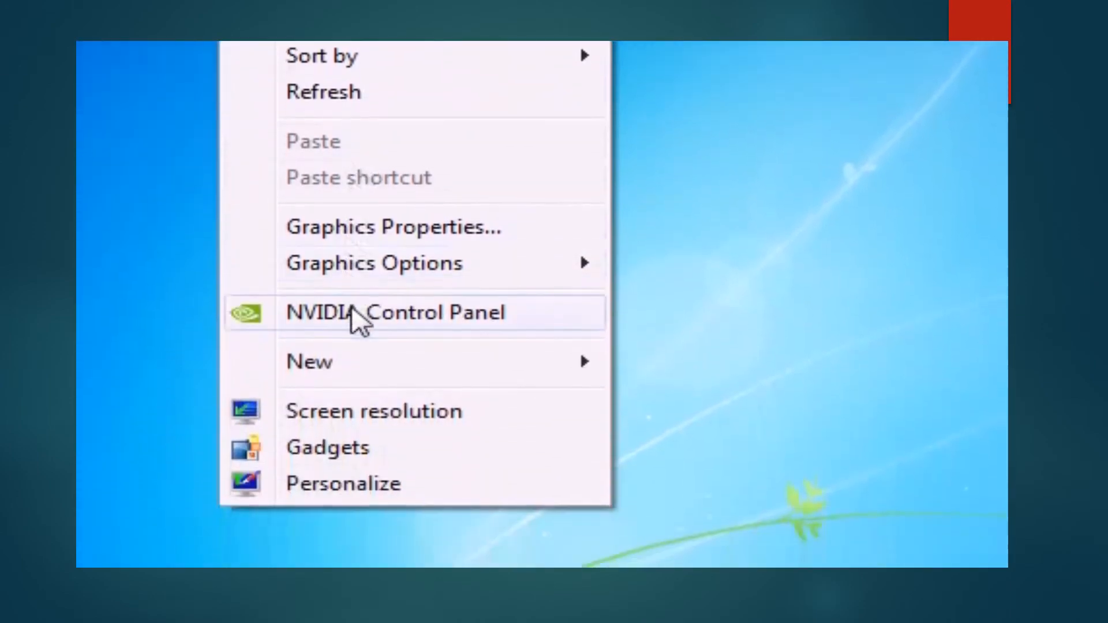
{"action": "mouse_move", "coordinate": [365, 321]}
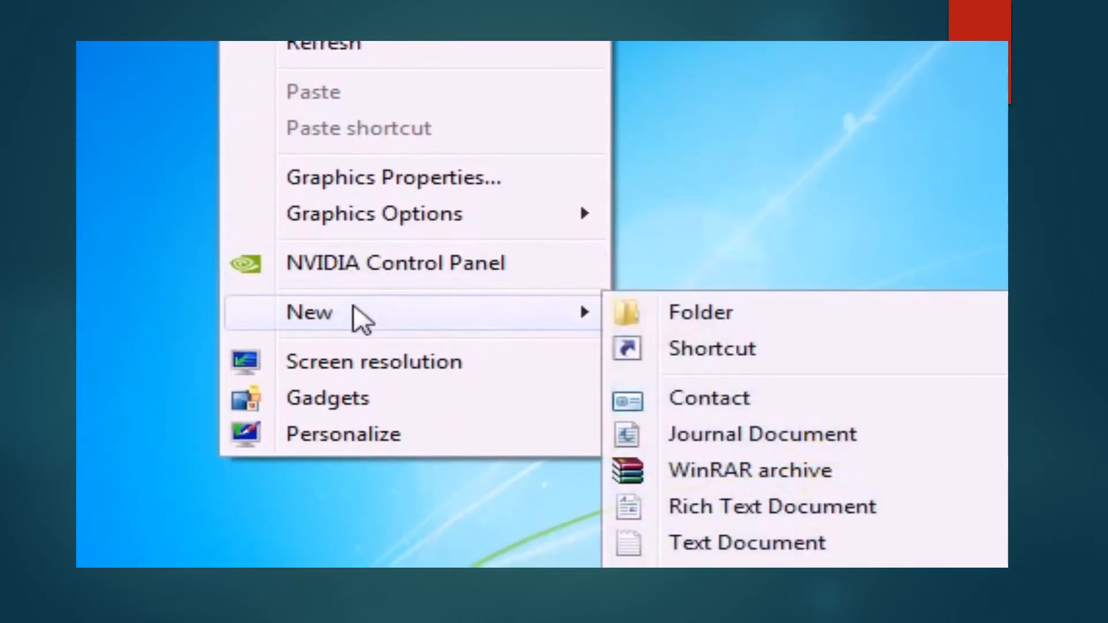